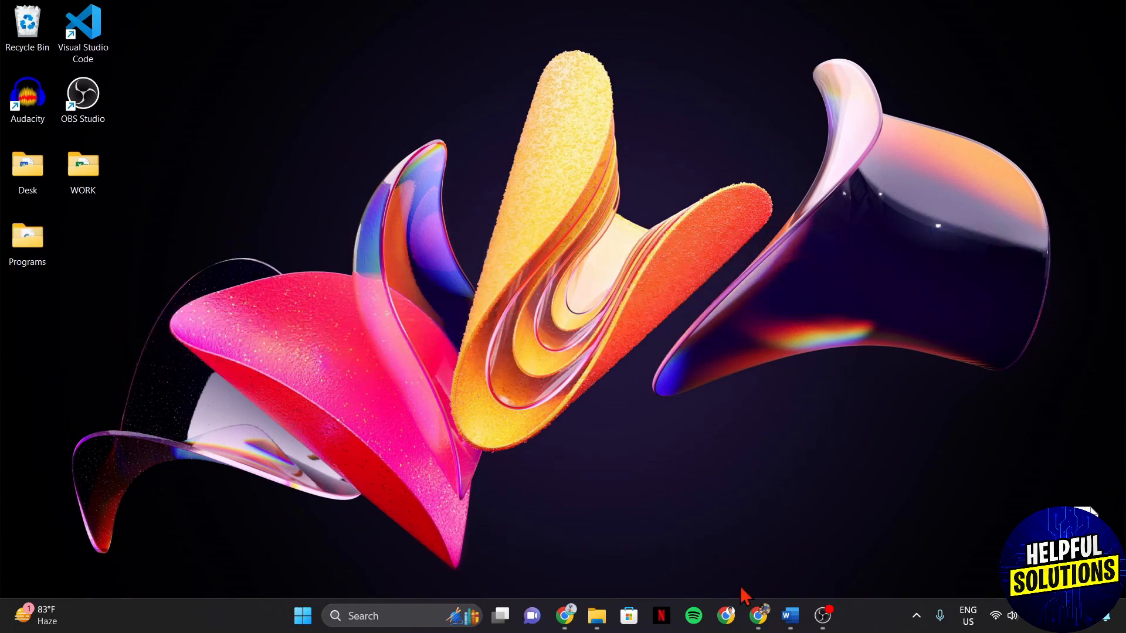
# Step: Bring up the Qualtrics Projects page in the Chrome browser
pyautogui.click(759, 615)
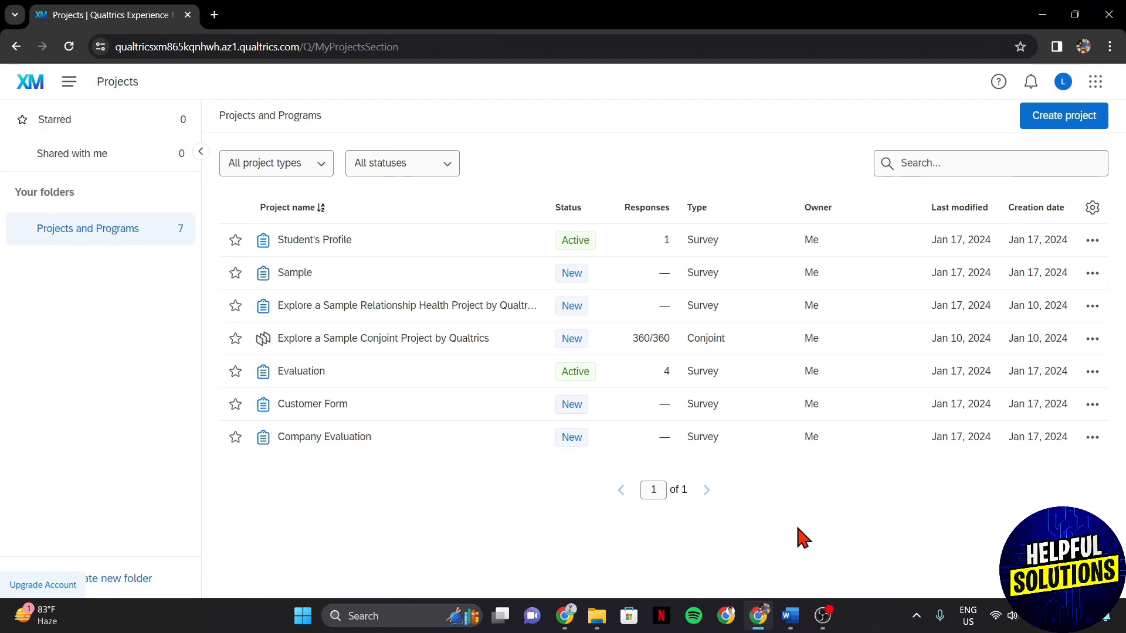
pyautogui.moveTo(273, 431)
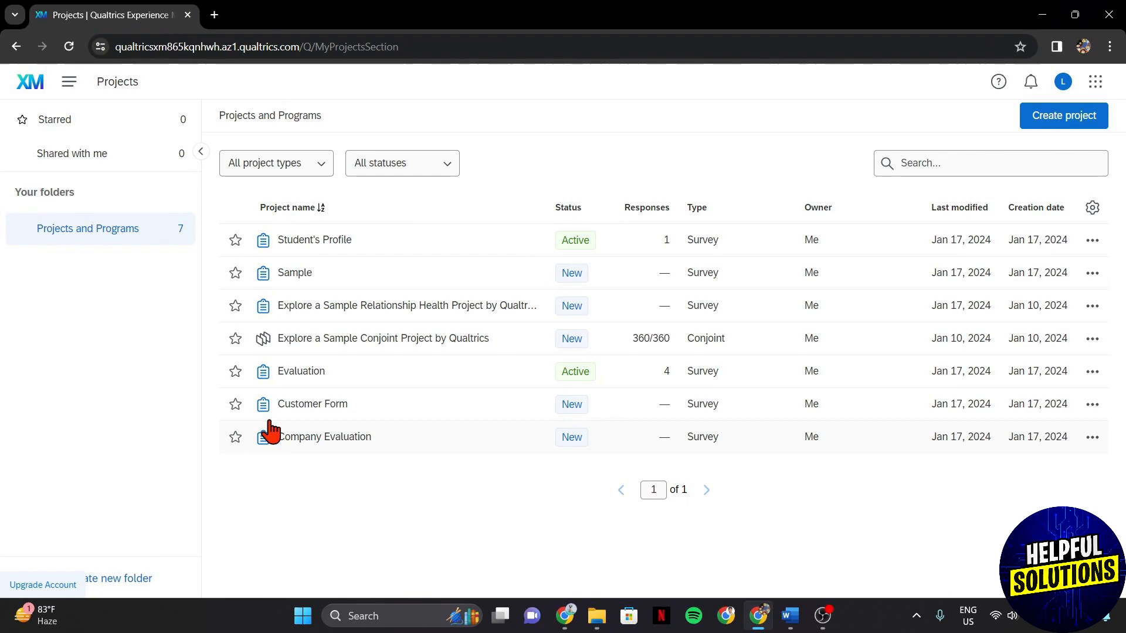
pyautogui.moveTo(327, 413)
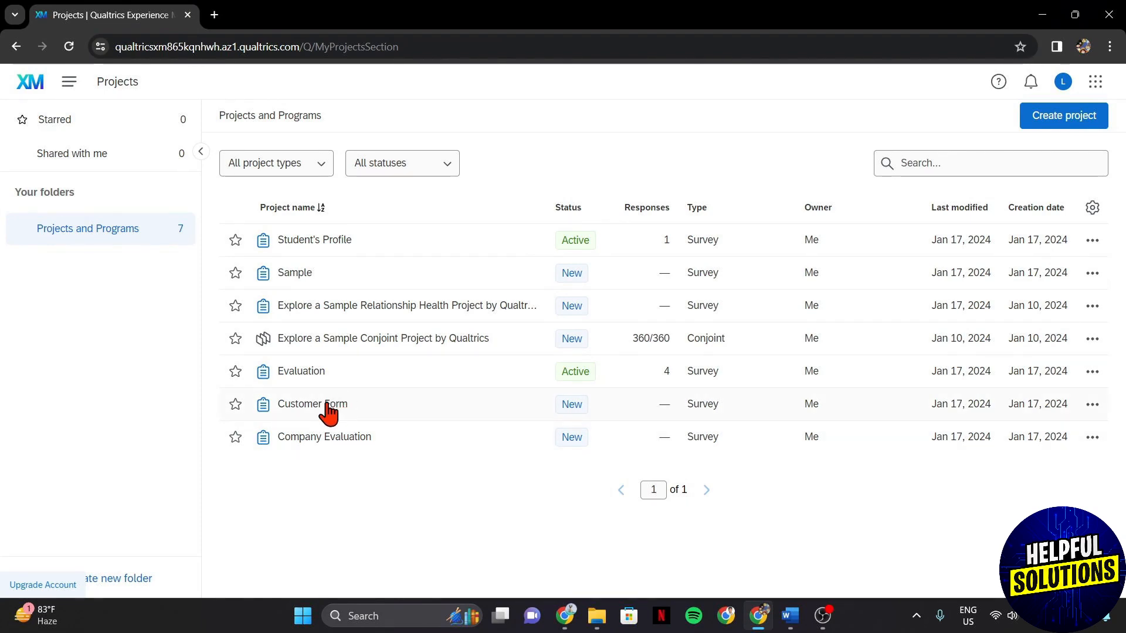
# Step: Open the Customer Form survey and start skip logic on Q1, the consent question
pyautogui.click(312, 404)
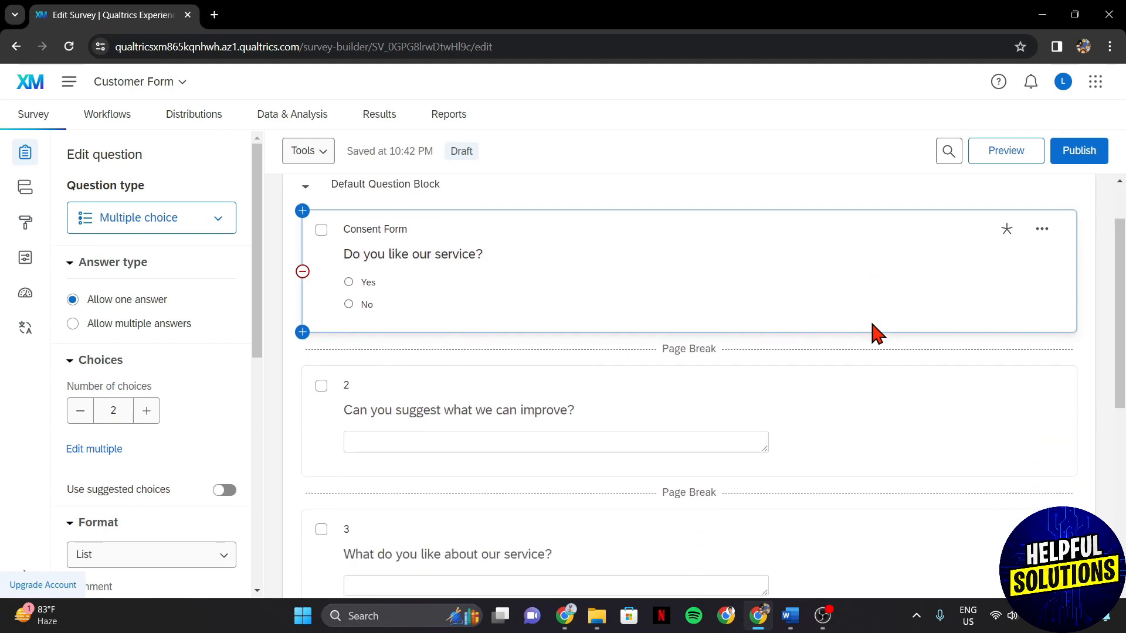
pyautogui.scroll(-3)
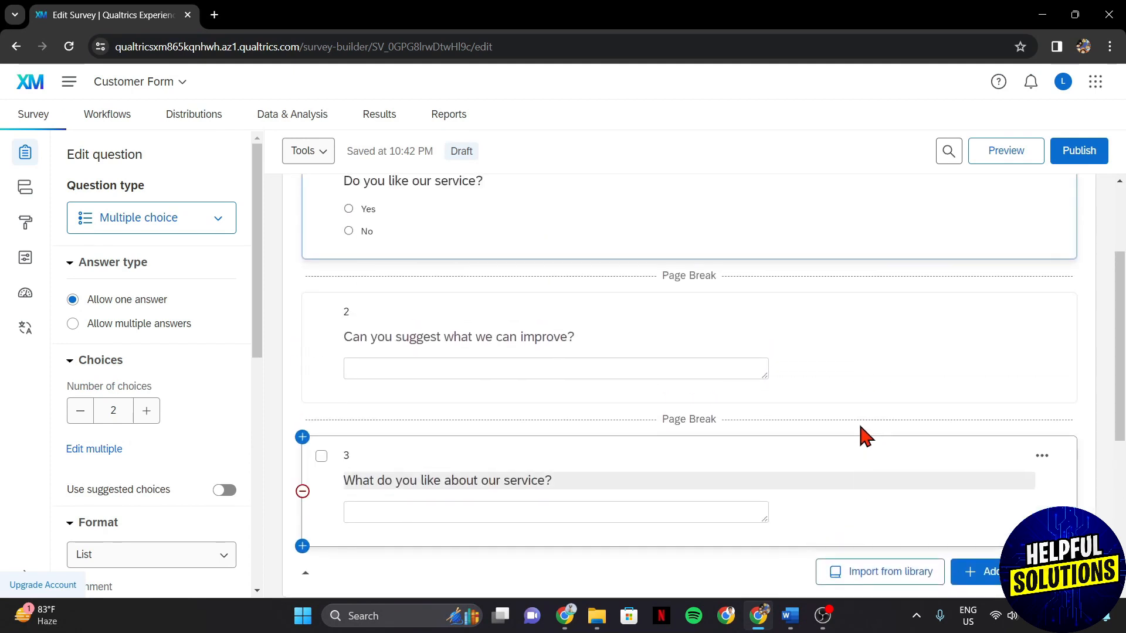
pyautogui.scroll(3)
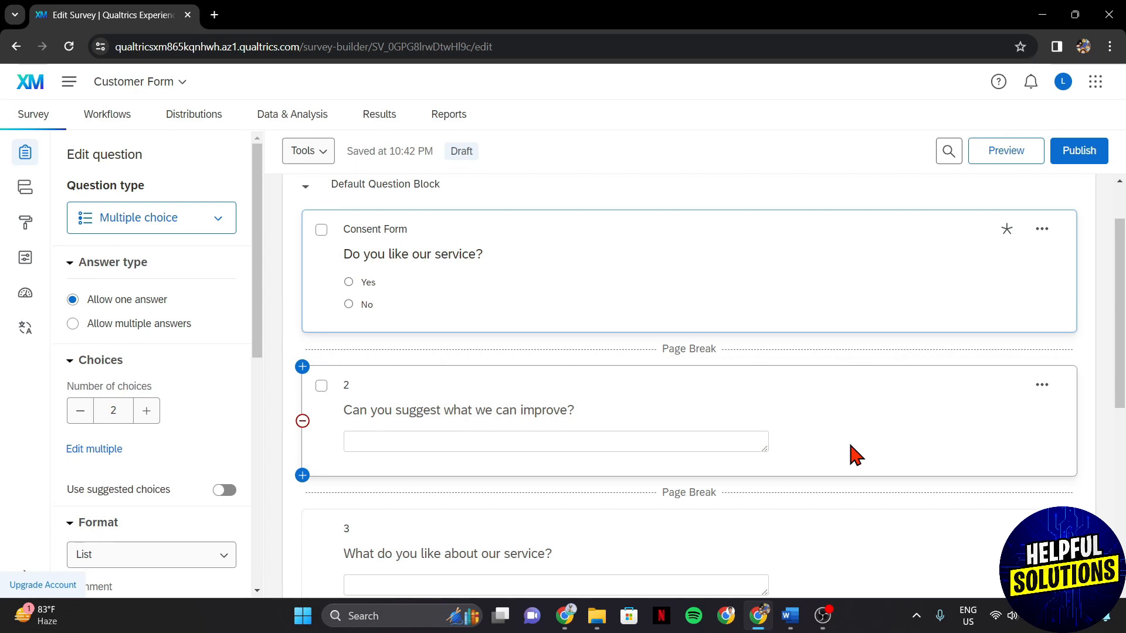
pyautogui.moveTo(656, 390)
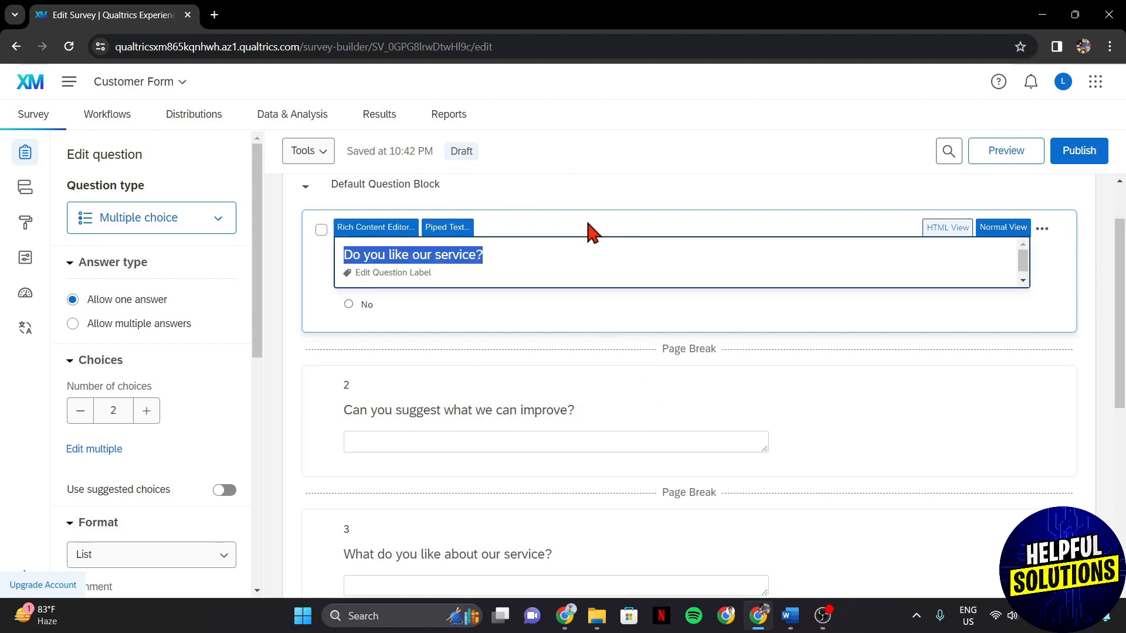
pyautogui.scroll(-3)
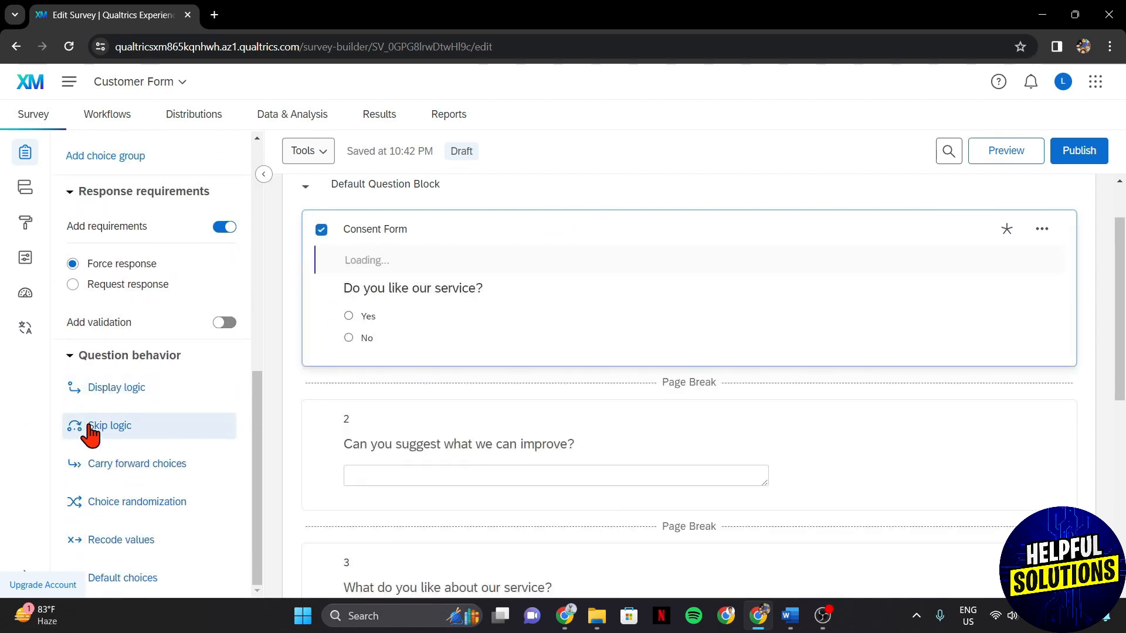
pyautogui.moveTo(113, 427)
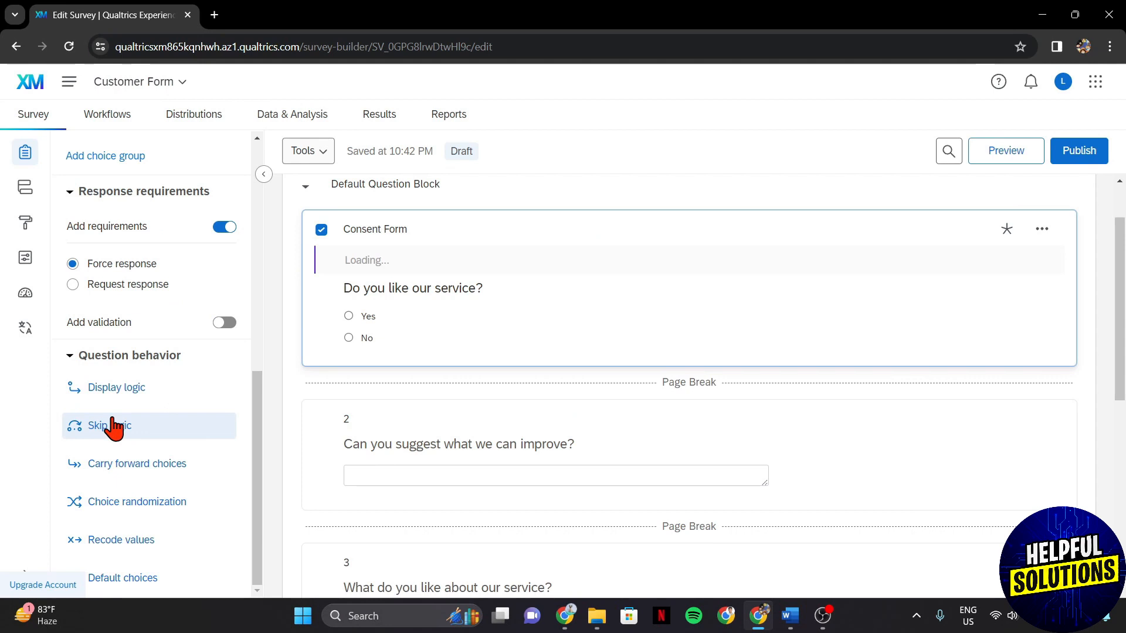
pyautogui.click(109, 424)
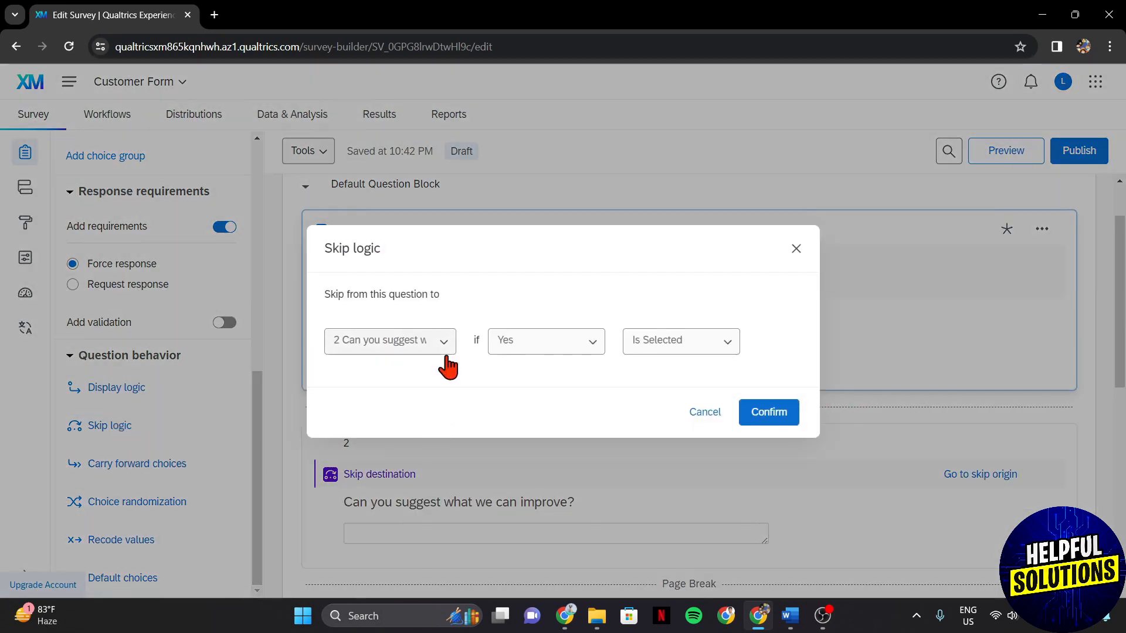
pyautogui.moveTo(473, 379)
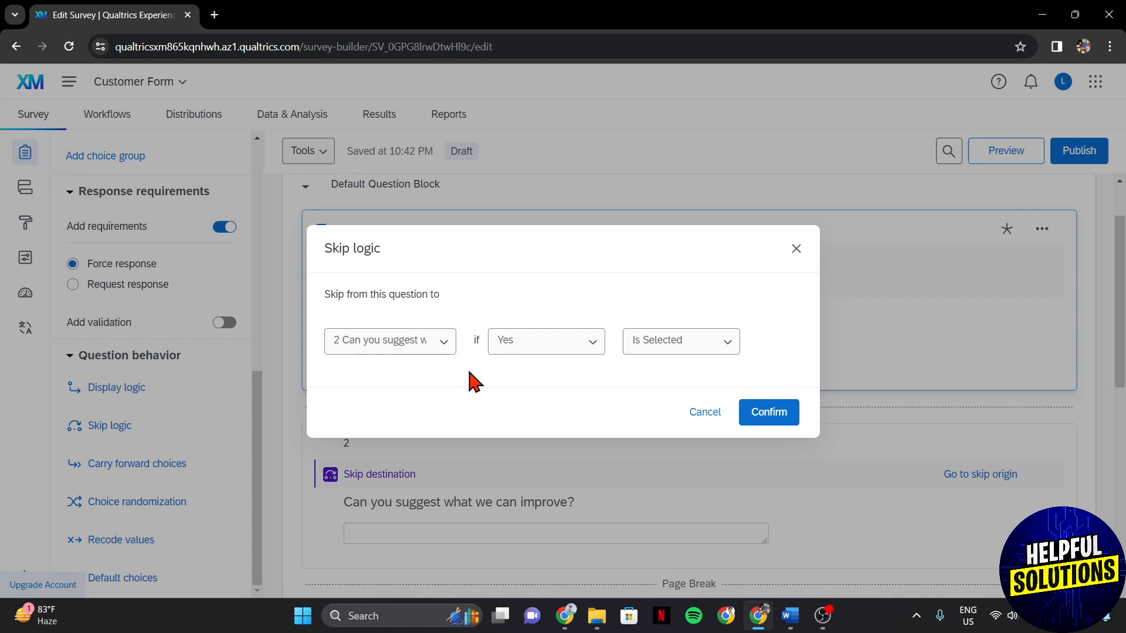
# Step: Set the skip destination to question 3 'What do you like about our service?' and confirm
pyautogui.click(545, 340)
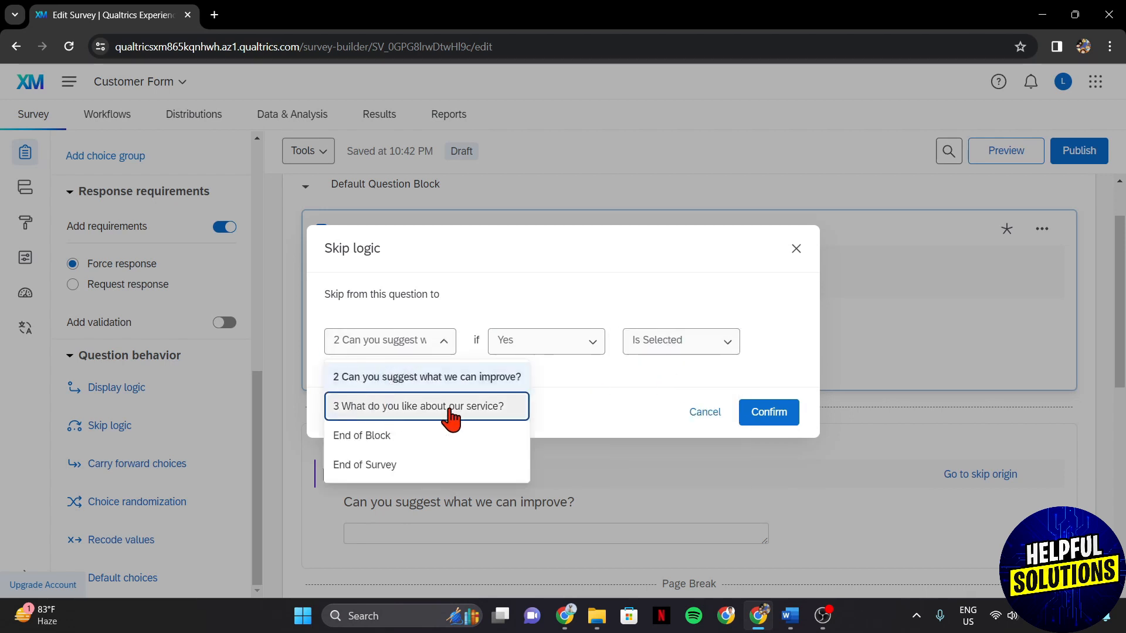
pyautogui.click(425, 406)
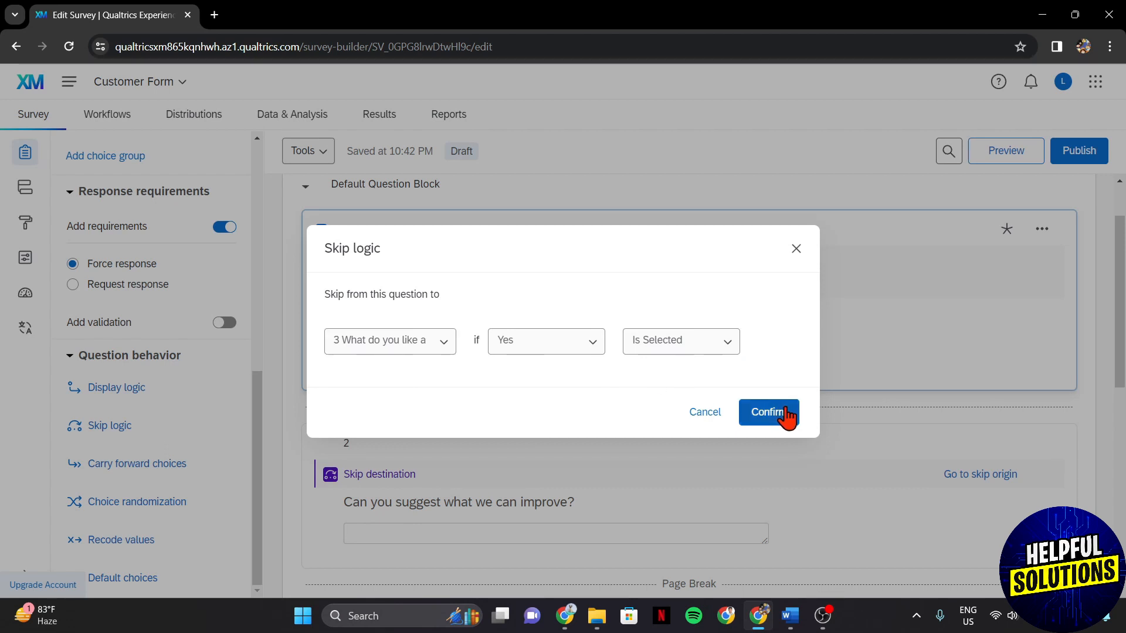
pyautogui.click(768, 411)
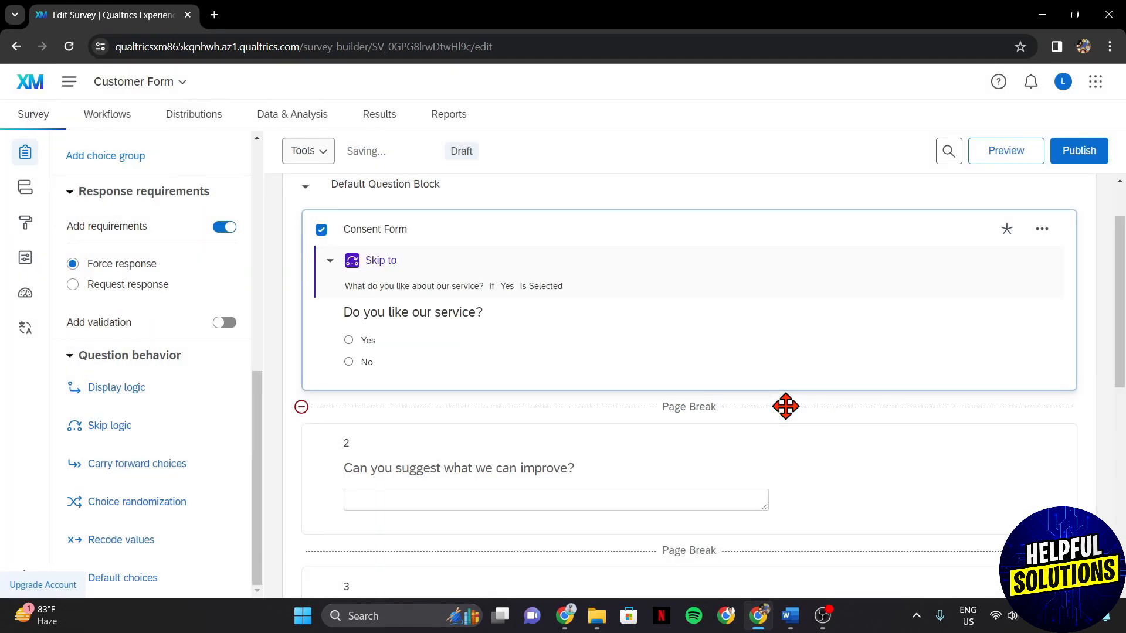
pyautogui.moveTo(763, 389)
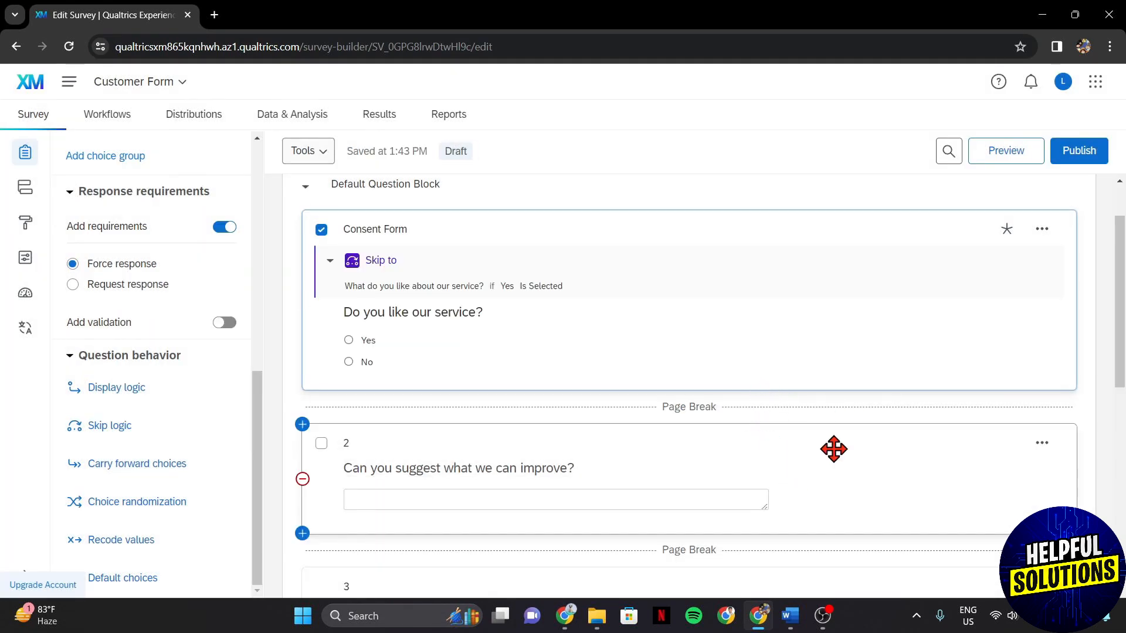
# Step: Launch a respondent preview of the Customer Form survey in a new tab
pyautogui.click(1005, 151)
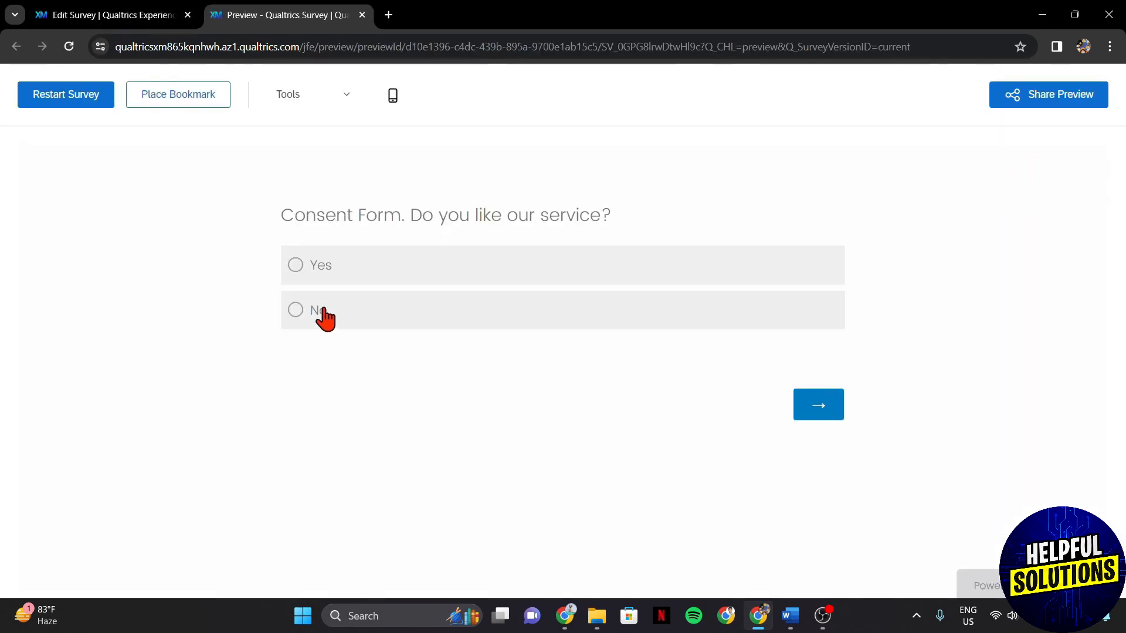
# Step: Answer Yes to consent and advance, confirming the preview jumps straight to question 3
pyautogui.click(295, 264)
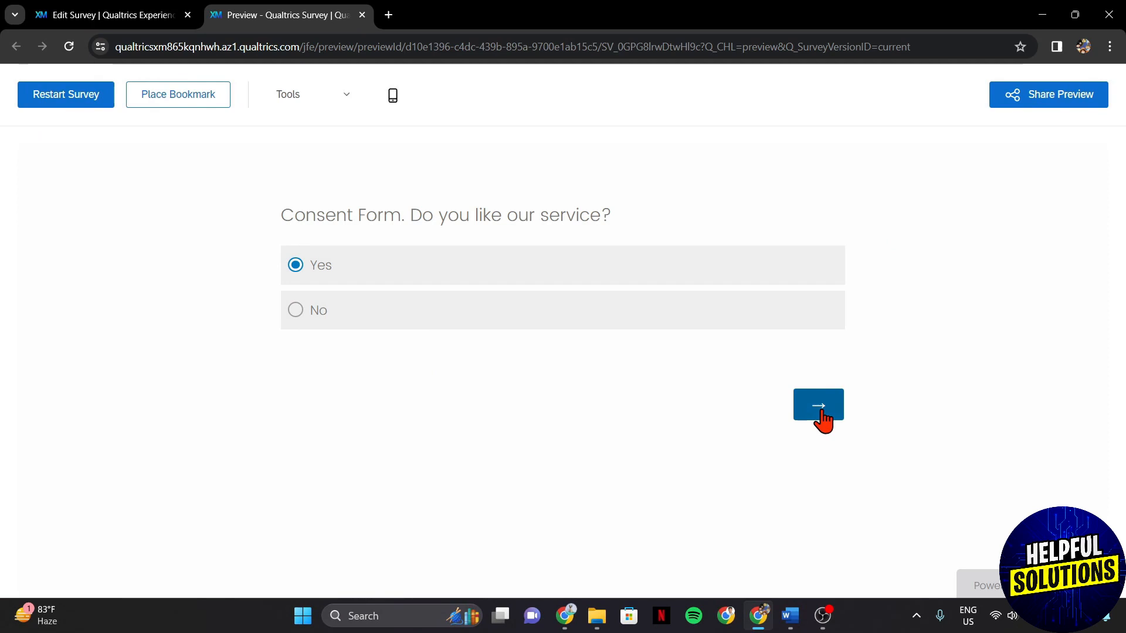
pyautogui.click(817, 404)
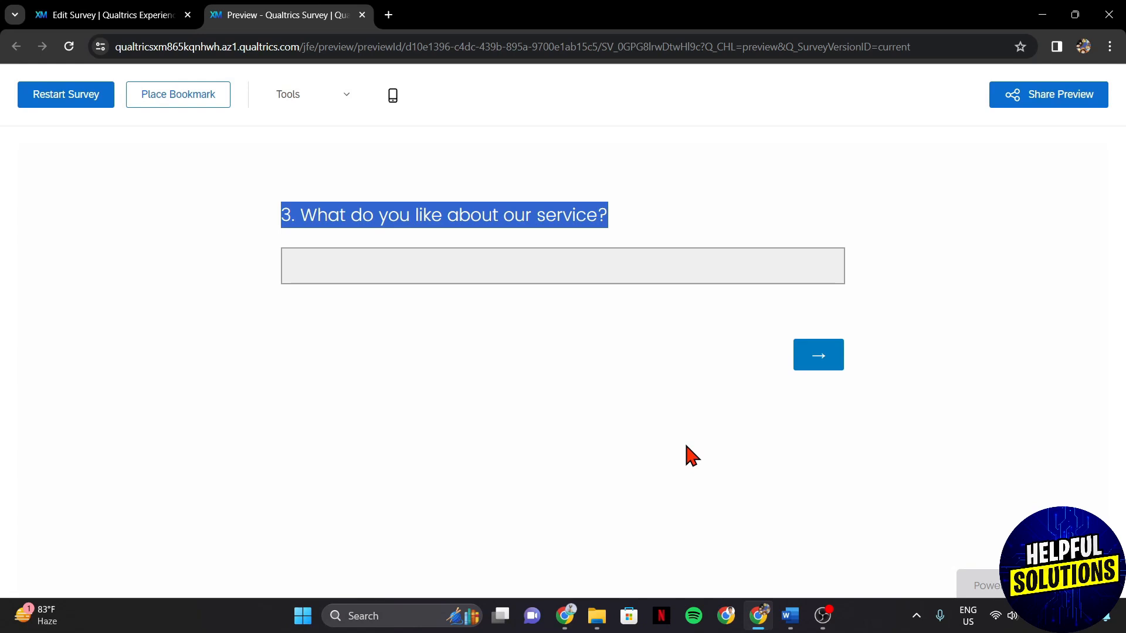
pyautogui.moveTo(734, 490)
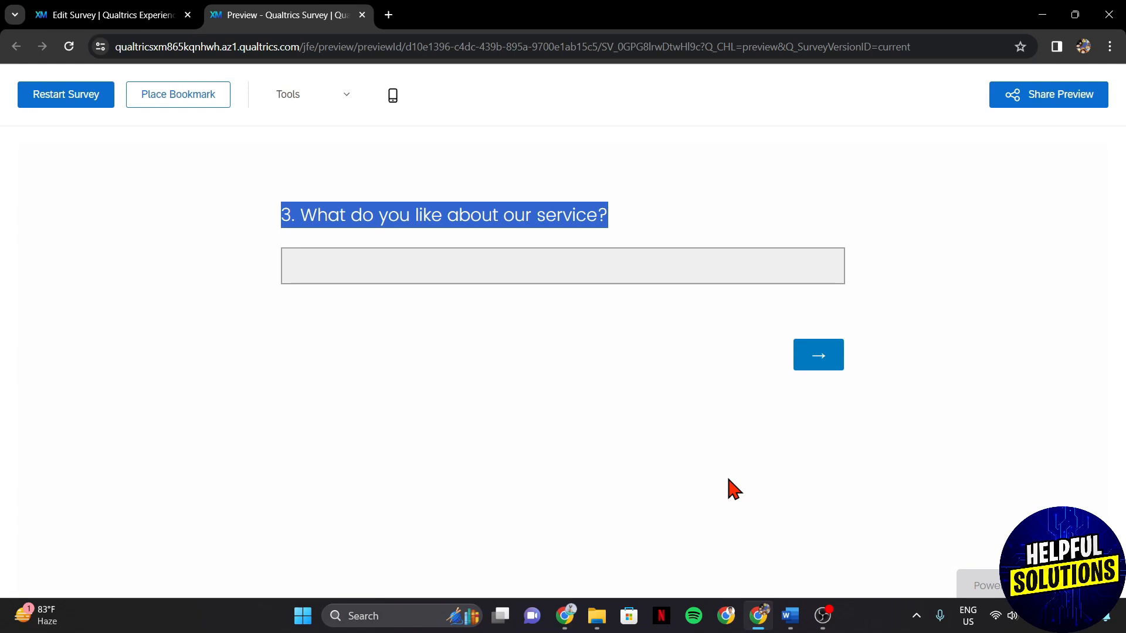